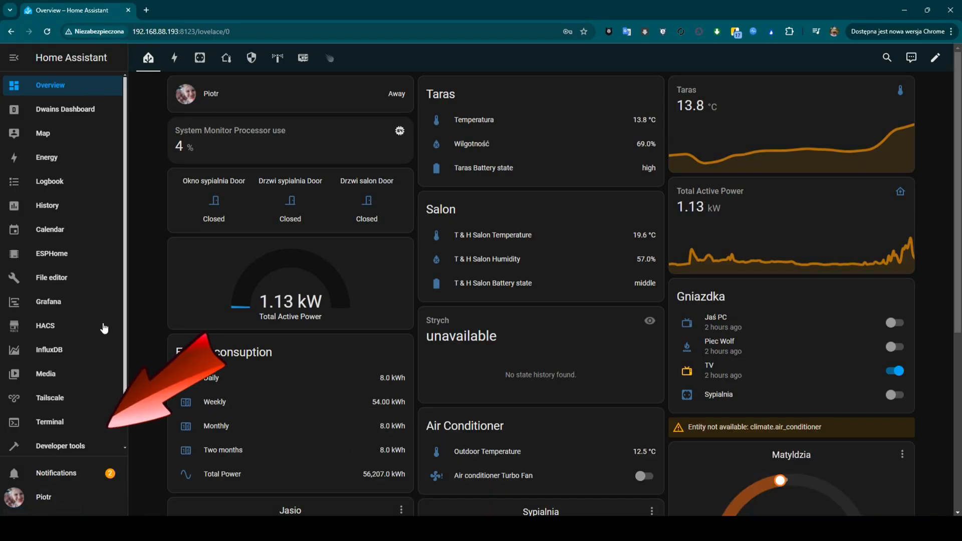
Search the Add-on Store for 'samb' to filter down to the official Samba share add-on
{"action": "left_click", "coordinate": [48, 436]}
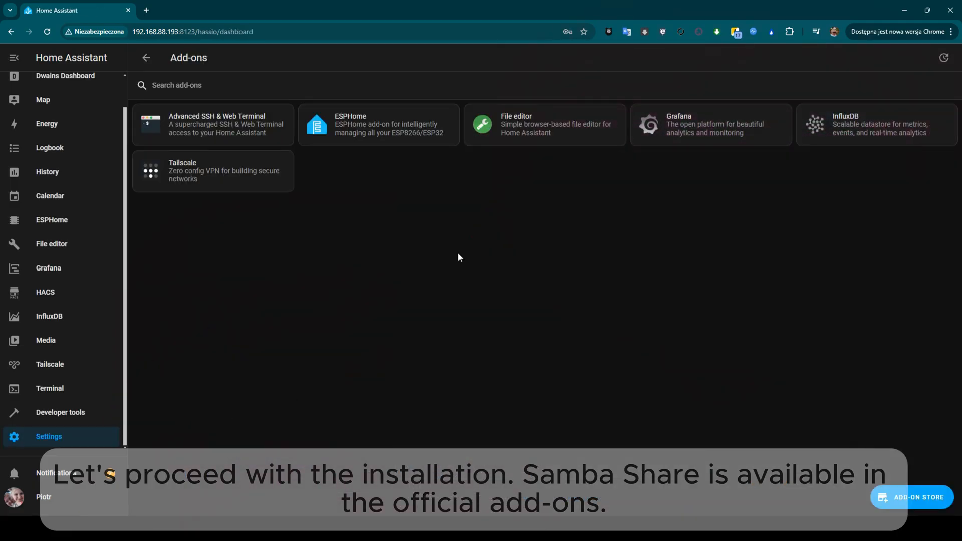
{"action": "left_click", "coordinate": [911, 497]}
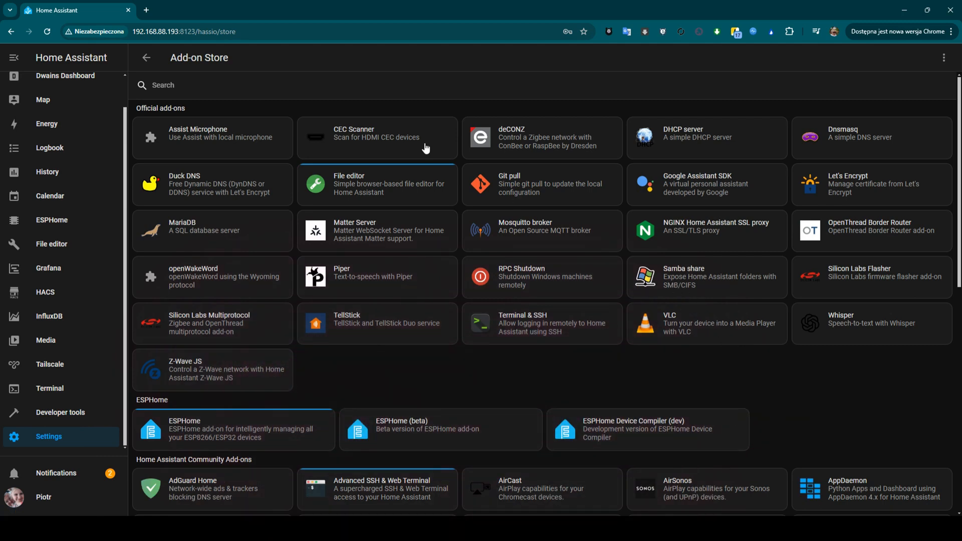
{"action": "type", "text": "sam"}
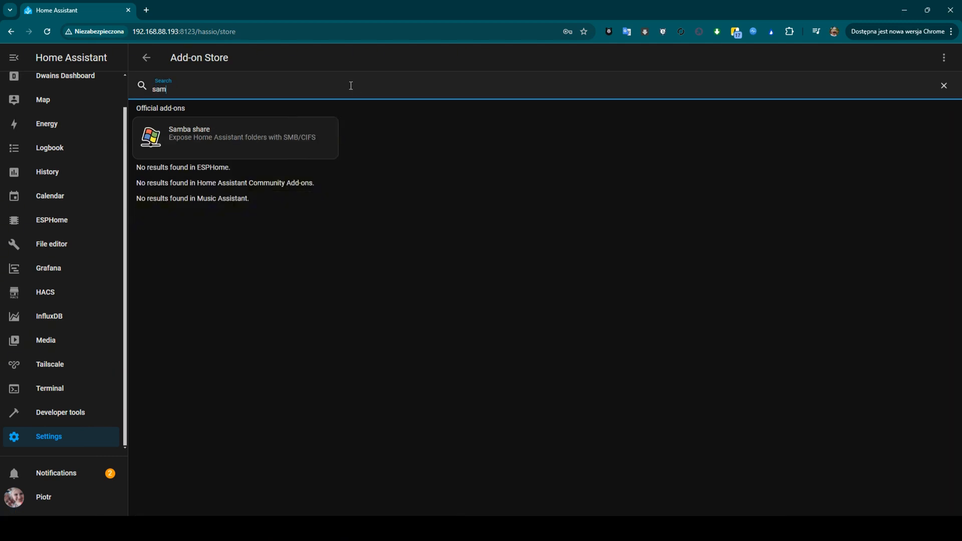
{"action": "type", "text": "b"}
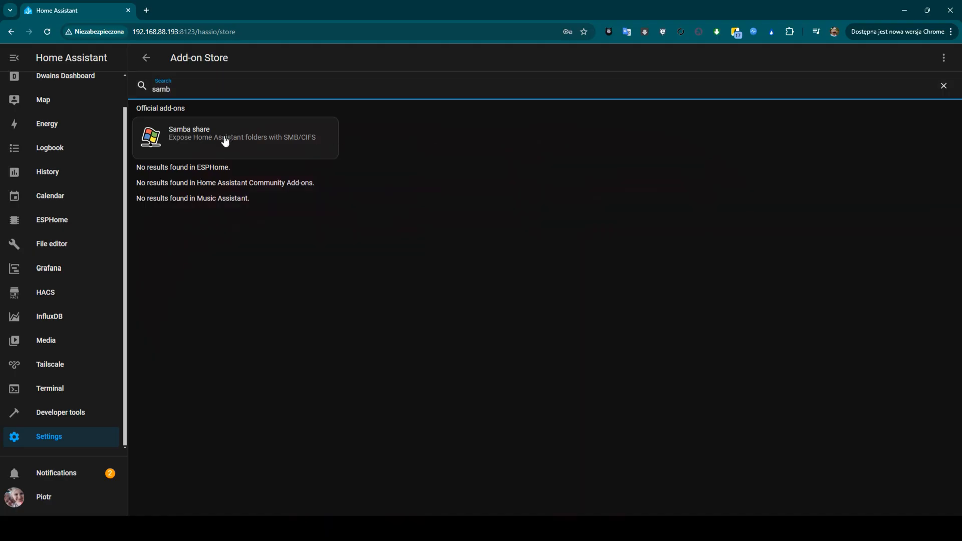
Install the Samba share add-on from its store page with start-on-boot enabled
{"action": "left_click", "coordinate": [235, 137]}
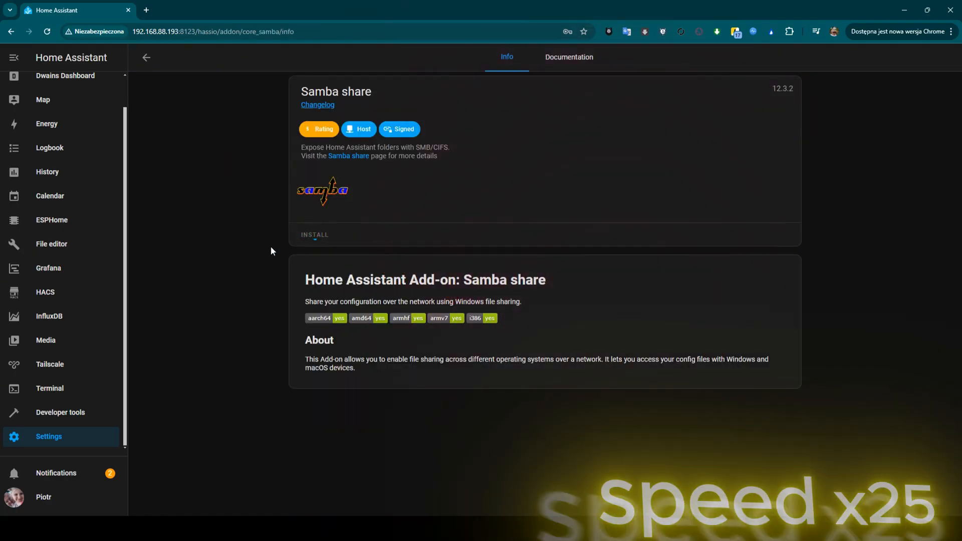
{"action": "left_click", "coordinate": [314, 234]}
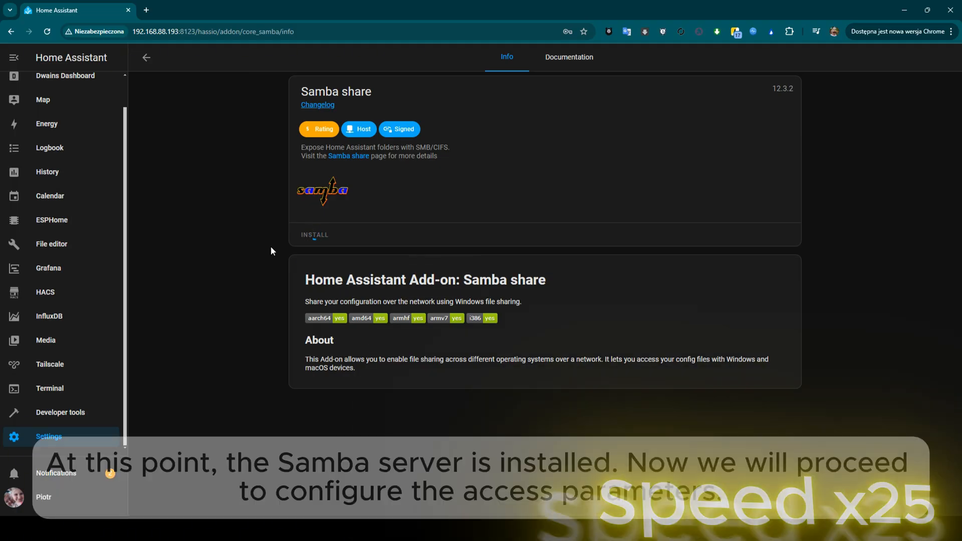
{"action": "left_click", "coordinate": [314, 235]}
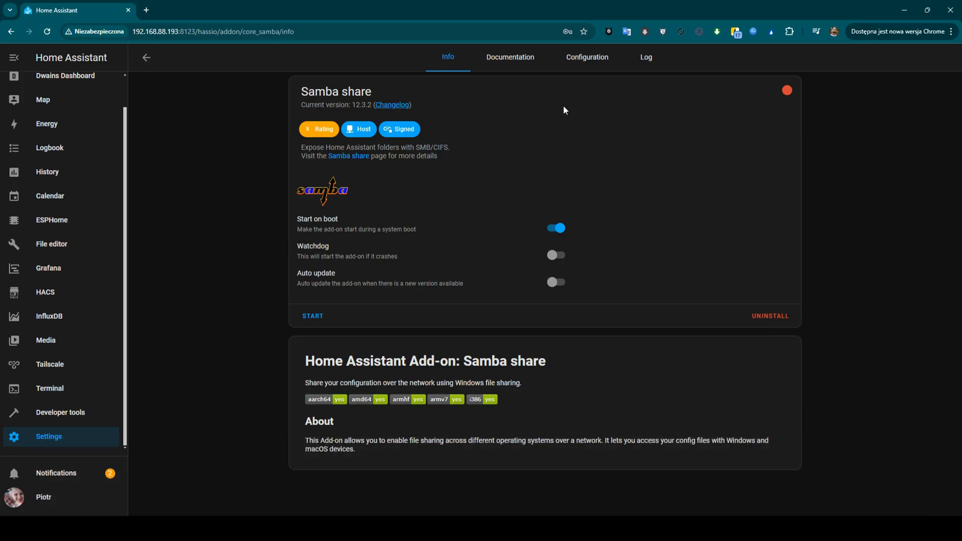
Enter username ha and a password in the add-on's Configuration, then return to Info
{"action": "left_click", "coordinate": [586, 57]}
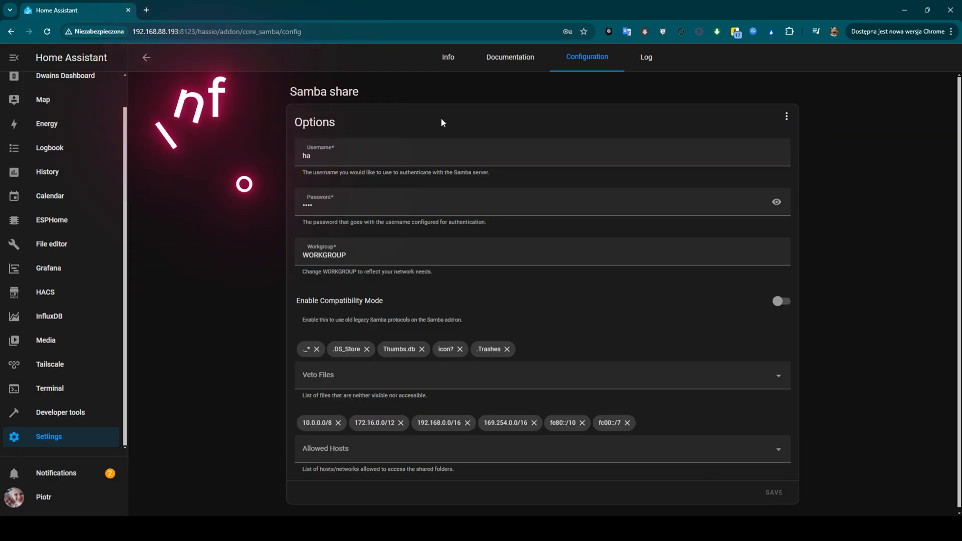
{"action": "left_click", "coordinate": [448, 57]}
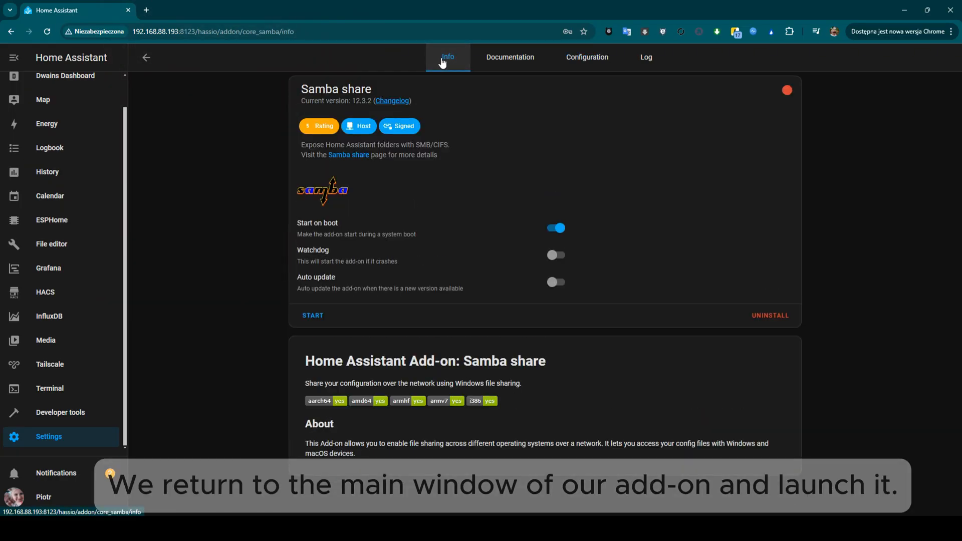
Start the Samba share add-on from its Info page until it is running
{"action": "left_click", "coordinate": [313, 316]}
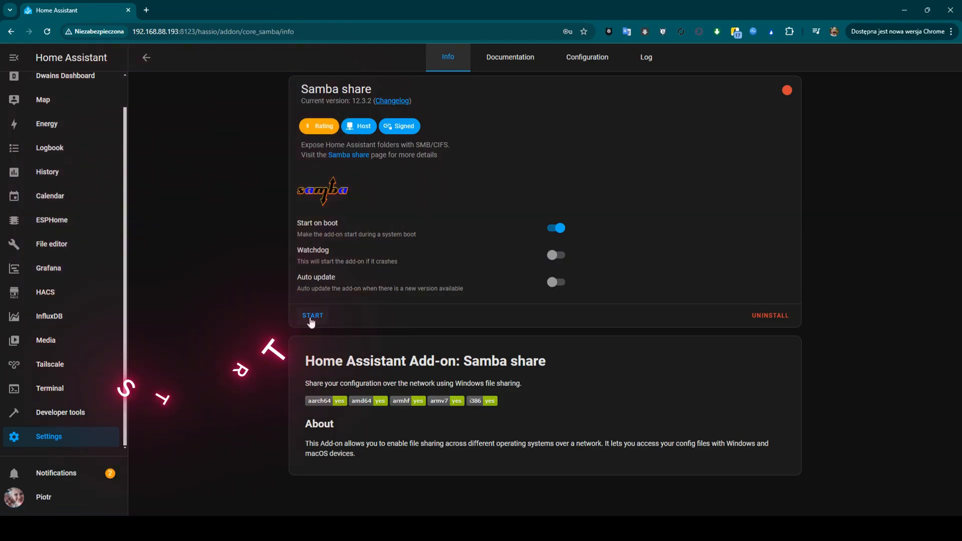
{"action": "left_click", "coordinate": [312, 316]}
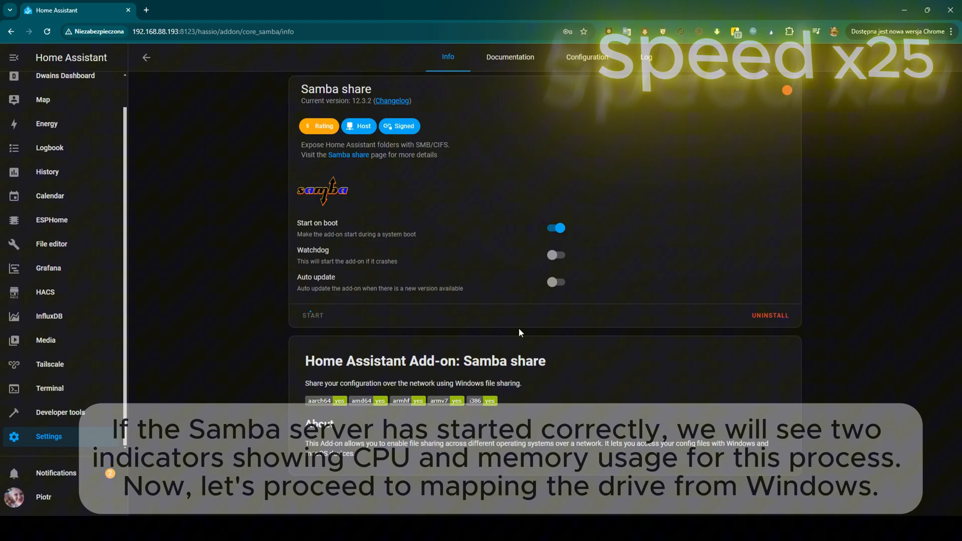
{"action": "left_click", "coordinate": [313, 314]}
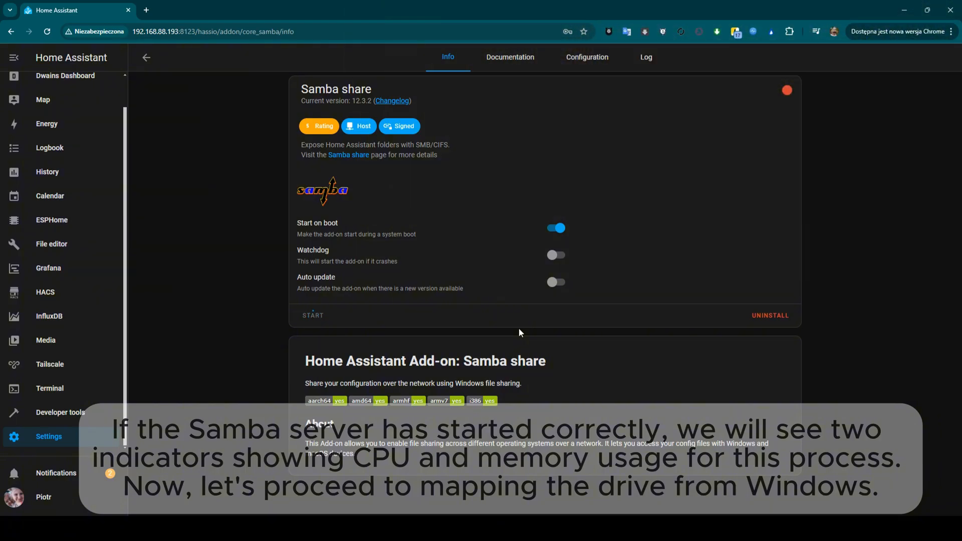
{"action": "left_click", "coordinate": [312, 316]}
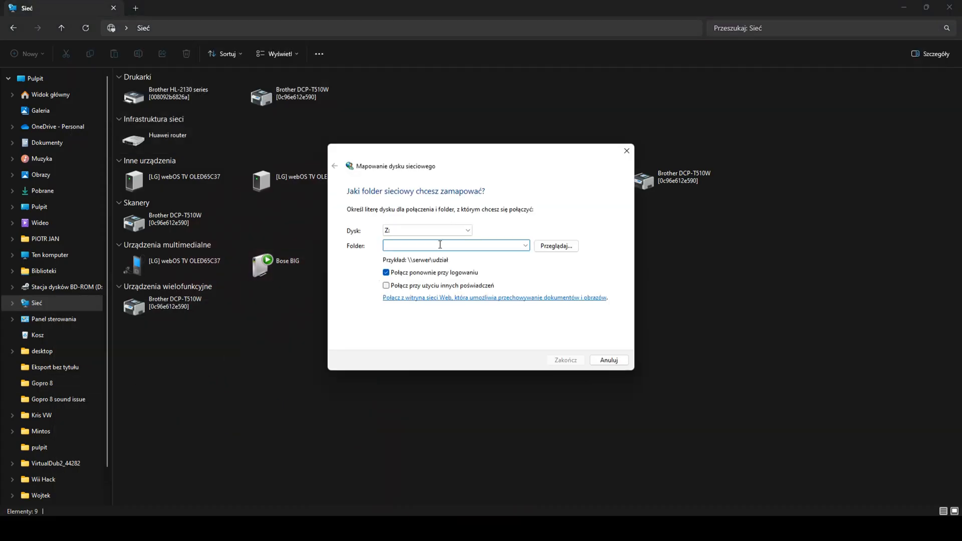
Target \\192.168.88.193\config for drive Z: by browsing the server's shared folders
{"action": "type", "text": "\\\\192"}
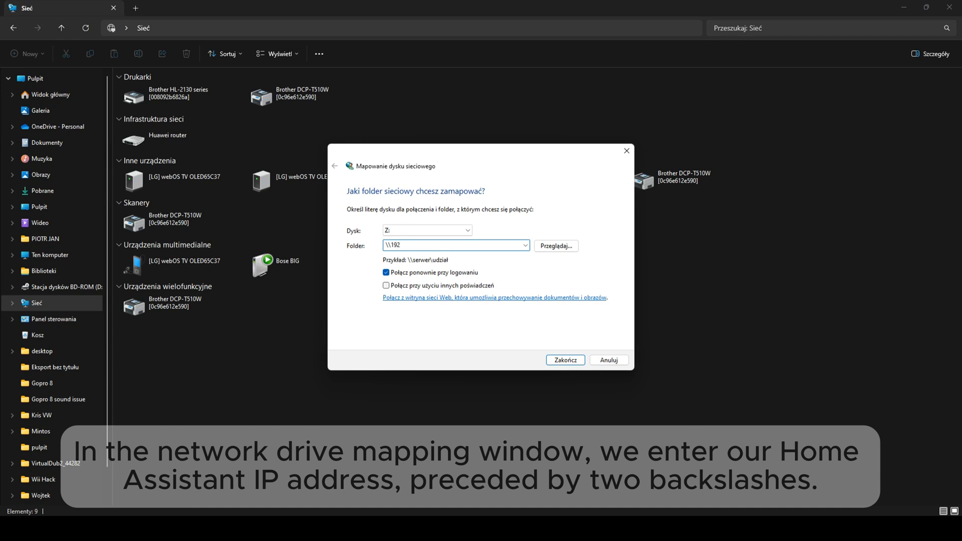
{"action": "type", "text": ".168.88.193"}
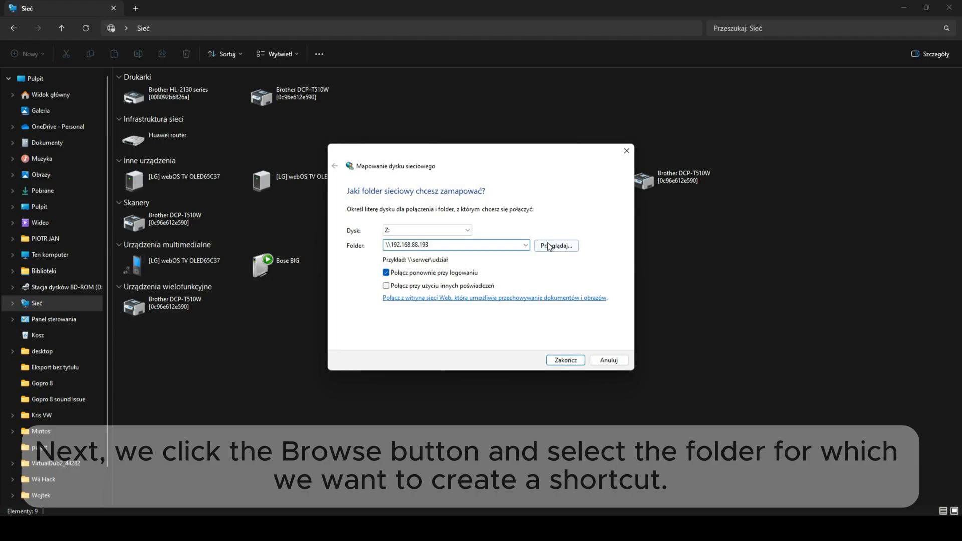
{"action": "left_click", "coordinate": [554, 246]}
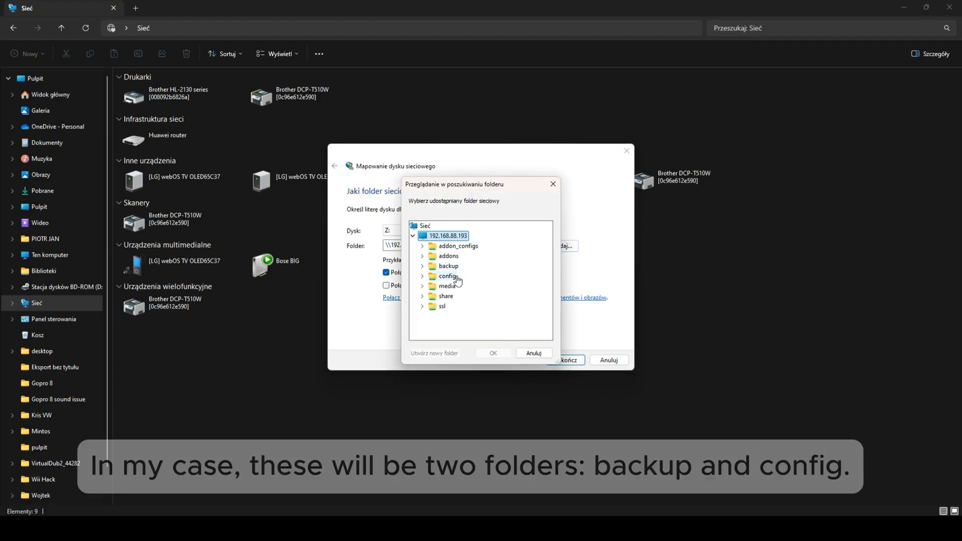
{"action": "left_click", "coordinate": [422, 276]}
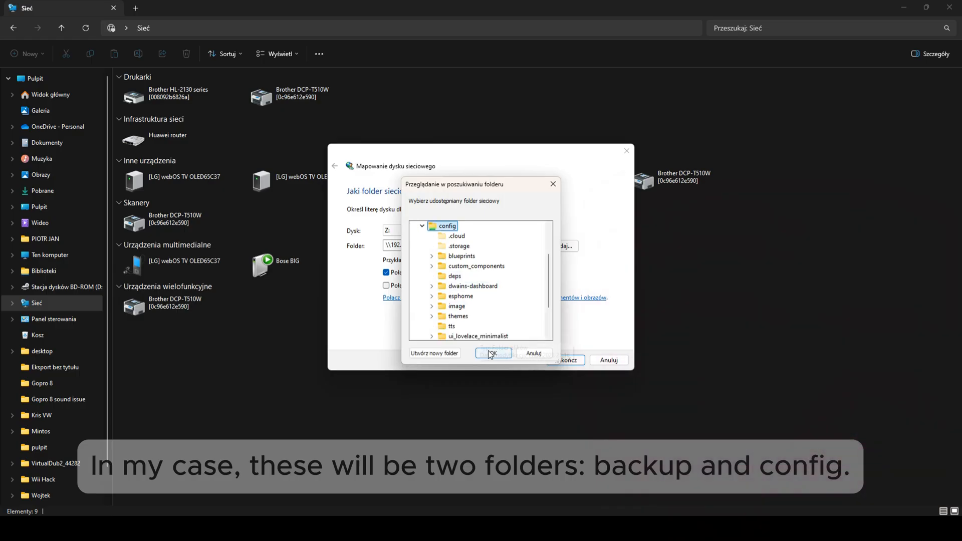
{"action": "left_click", "coordinate": [493, 353]}
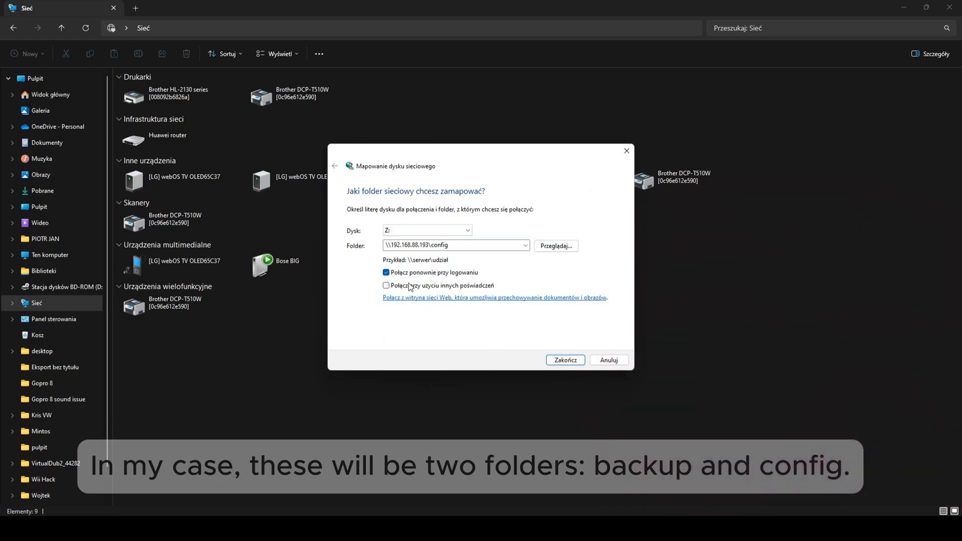
{"action": "mouse_move", "coordinate": [490, 291]}
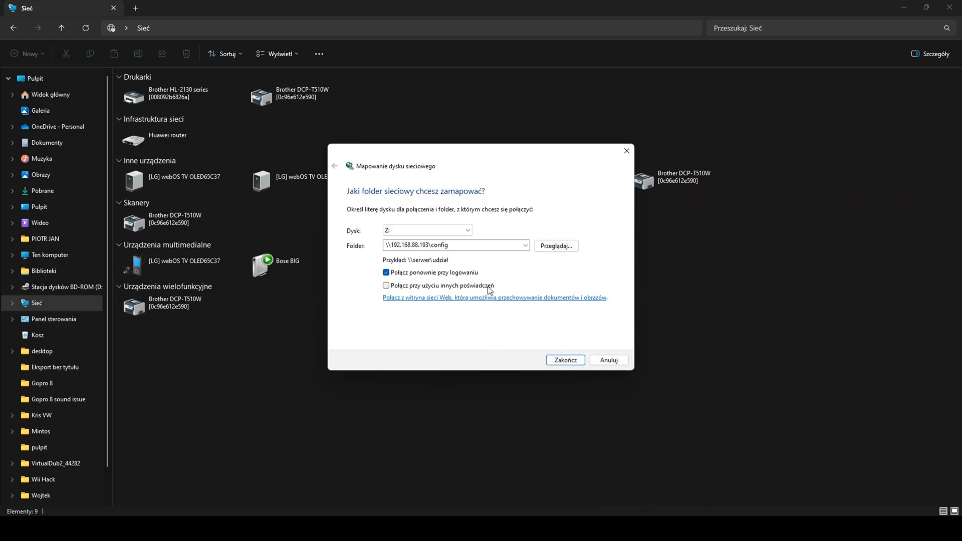
Connect the config share as drive Z: using the Samba password
{"action": "left_click", "coordinate": [564, 359]}
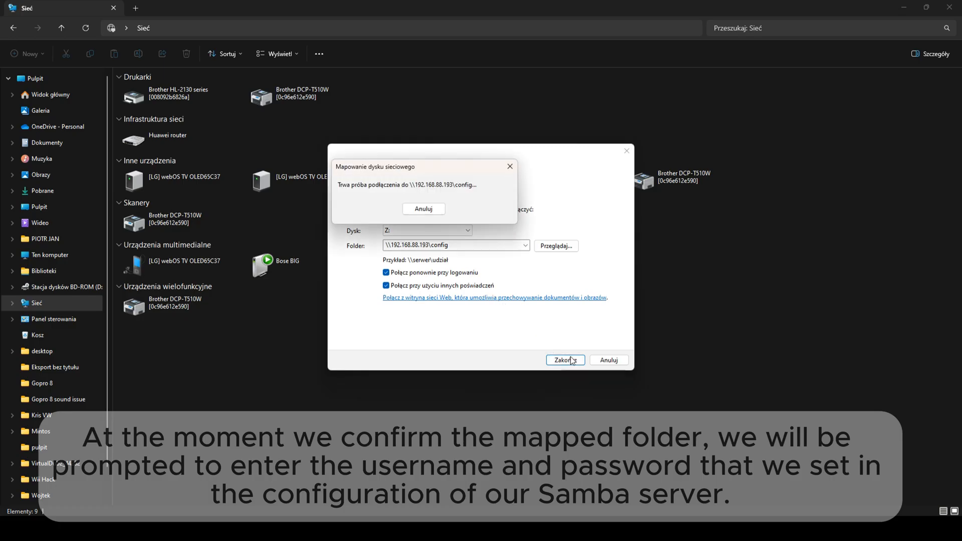
{"action": "left_click", "coordinate": [564, 360]}
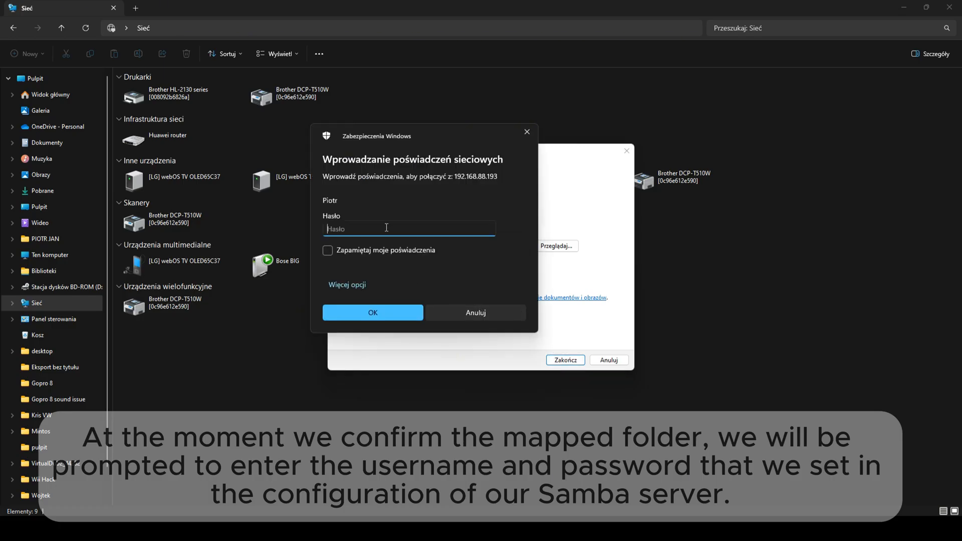
{"action": "type", "text": "••••"}
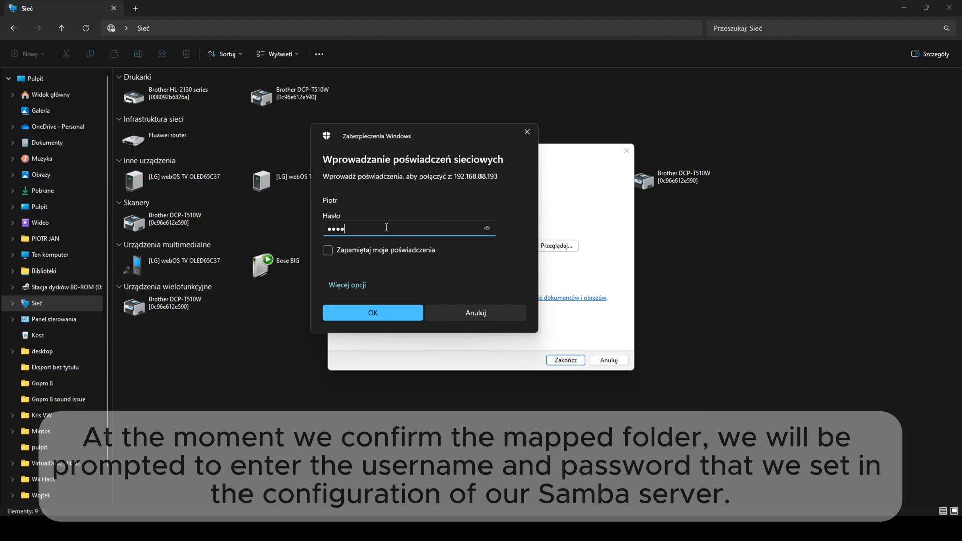
{"action": "left_click", "coordinate": [372, 313]}
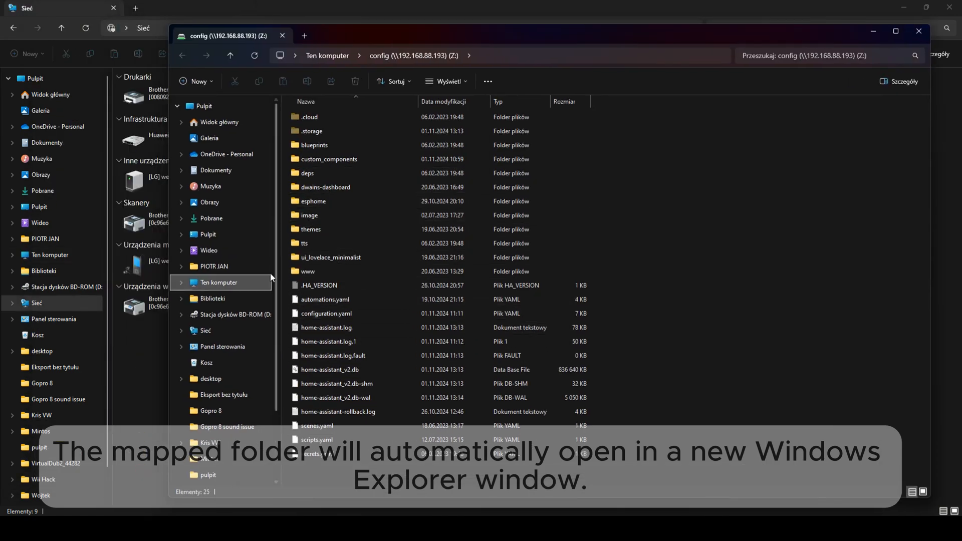
Map the backup share from 192.168.88.193 as drive Y: via Map network drive
{"action": "right_click", "coordinate": [36, 303]}
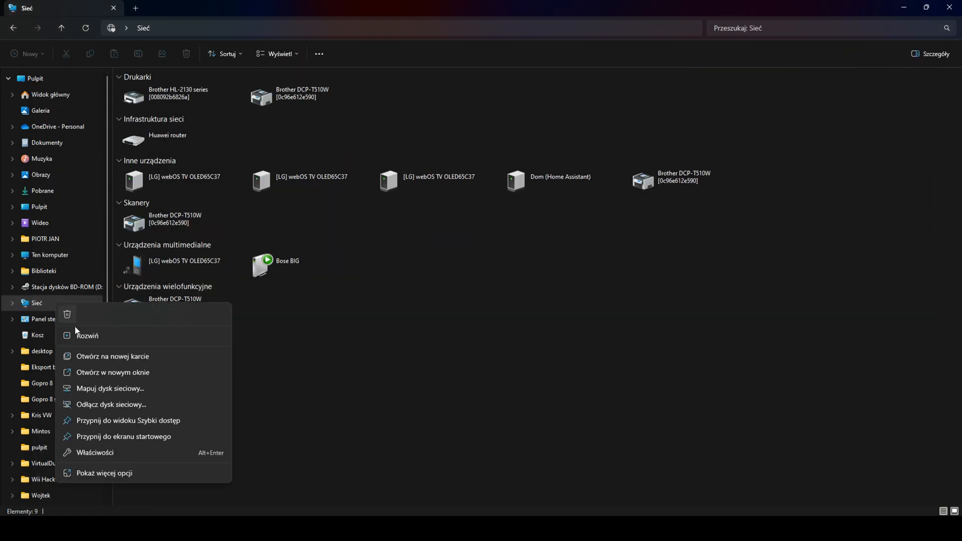
{"action": "left_click", "coordinate": [111, 389]}
{"action": "type", "text": "\\\\192.168.88.193"}
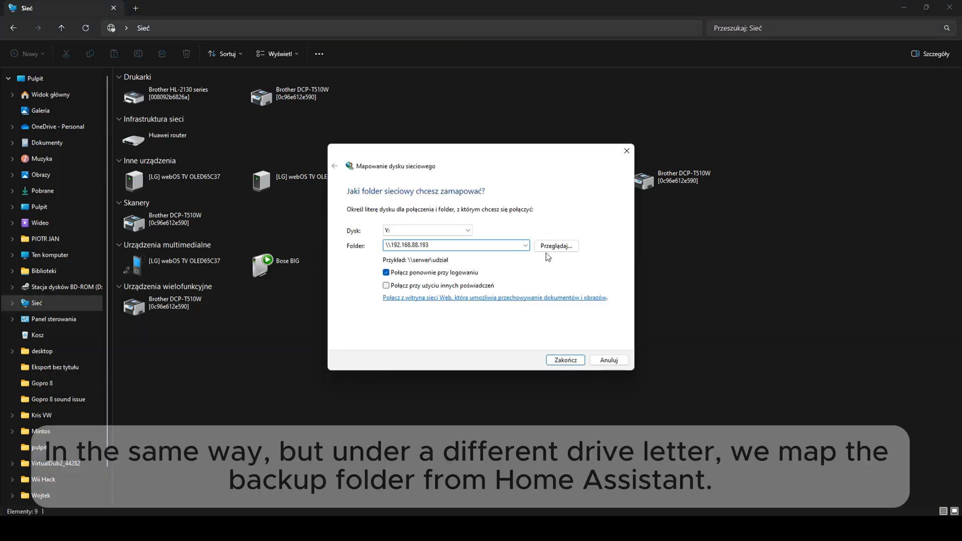
{"action": "left_click", "coordinate": [554, 245]}
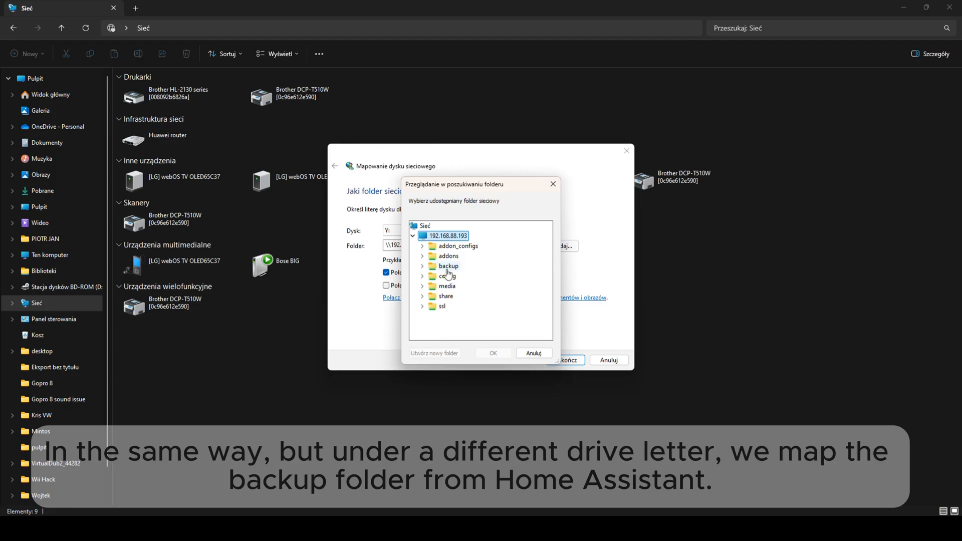
{"action": "left_click", "coordinate": [534, 353]}
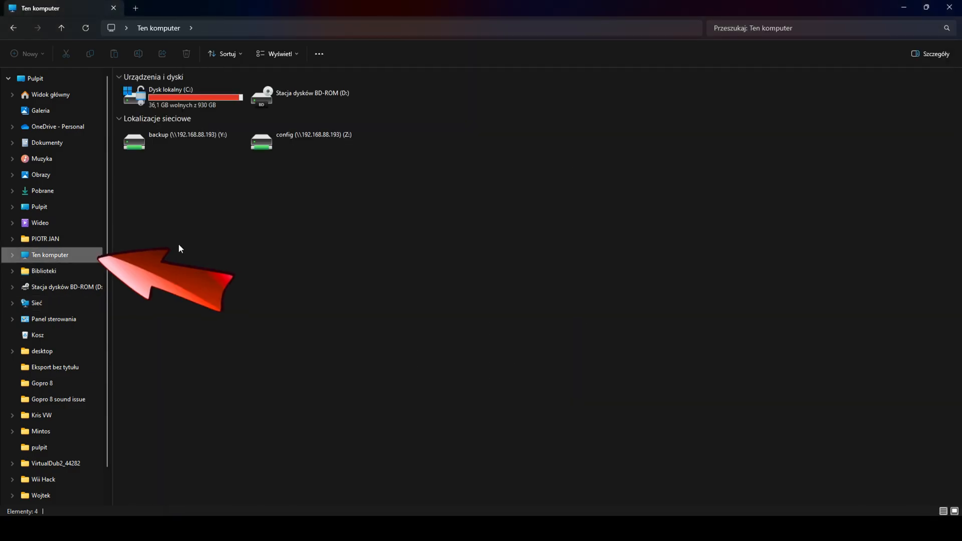
Browse the config (Z:) drive and open configuration.yaml in a text editor
{"action": "left_click", "coordinate": [310, 139]}
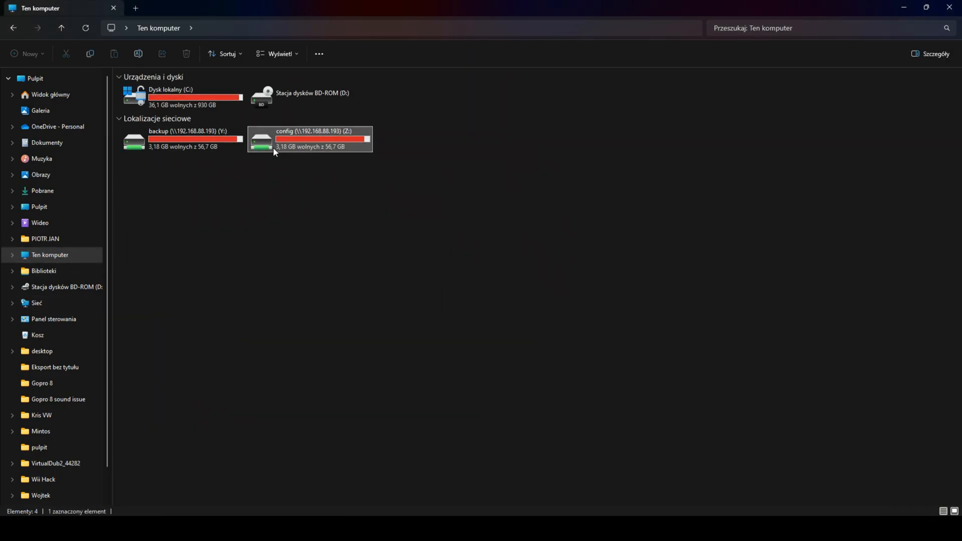
{"action": "double_click", "coordinate": [309, 139]}
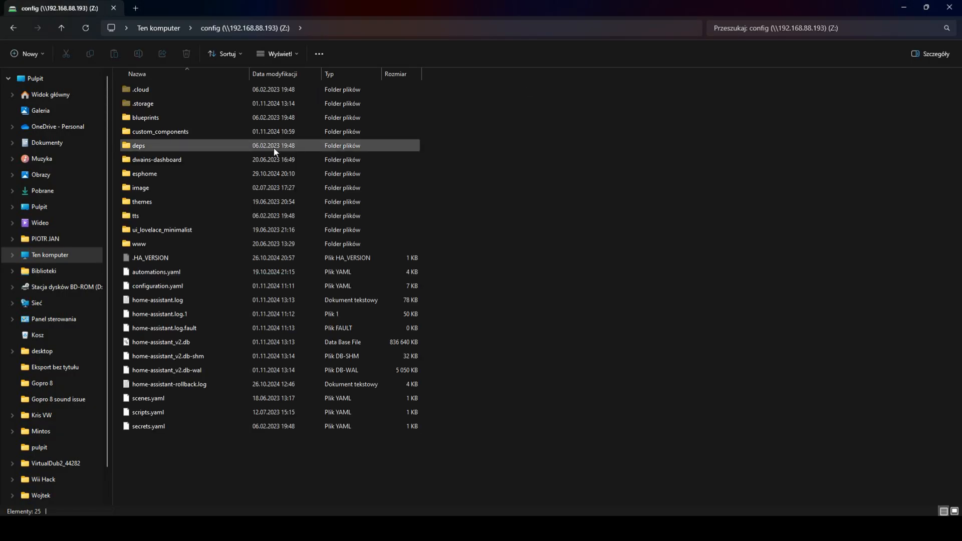
{"action": "left_click", "coordinate": [156, 272]}
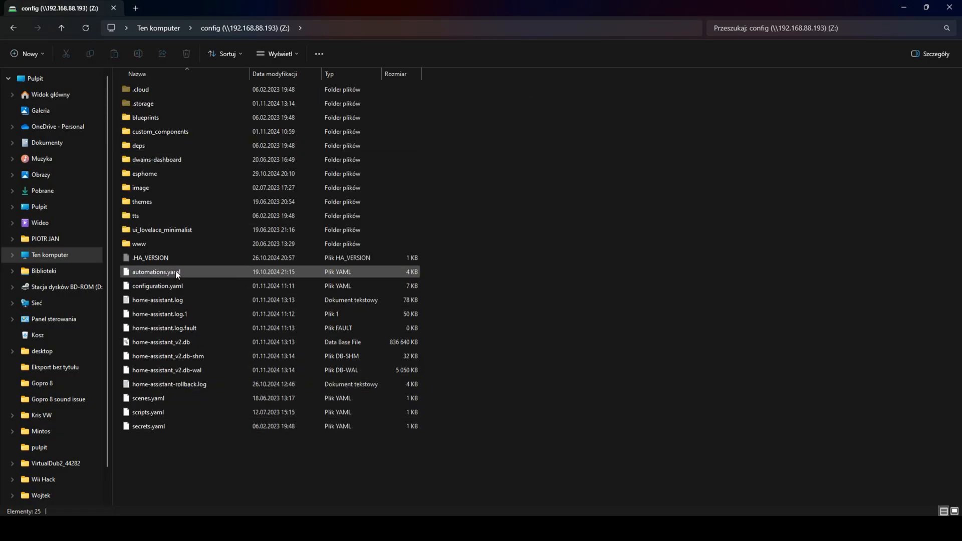
{"action": "left_click", "coordinate": [157, 299]}
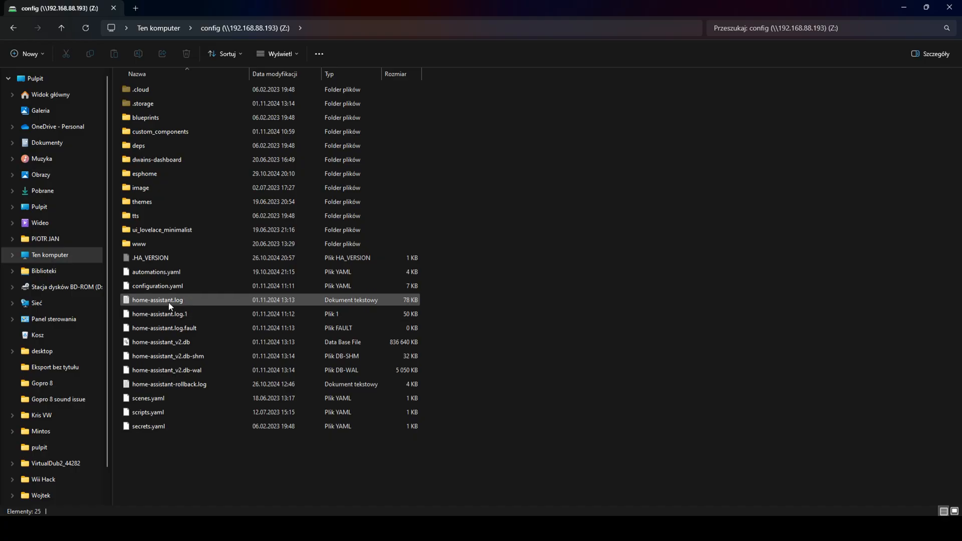
{"action": "left_click", "coordinate": [158, 285]}
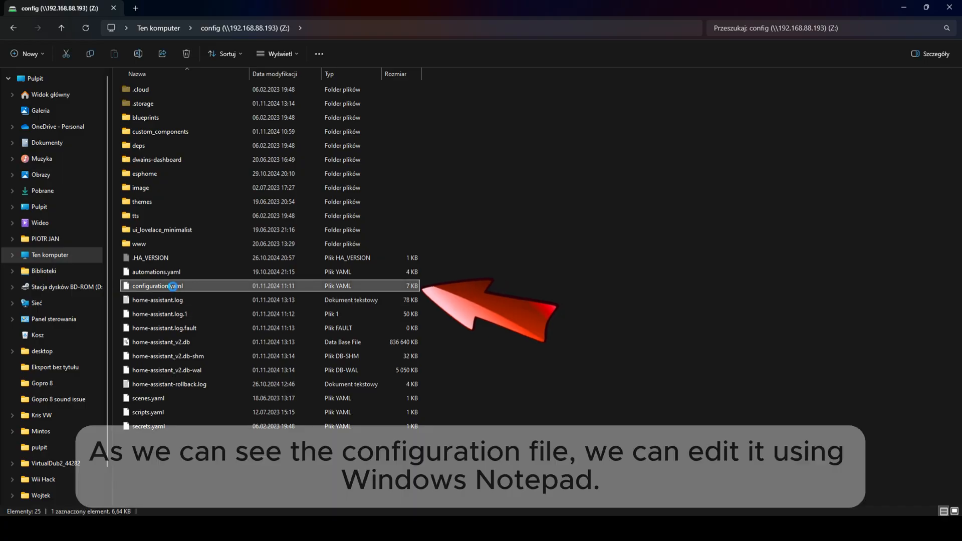
{"action": "right_click", "coordinate": [158, 286]}
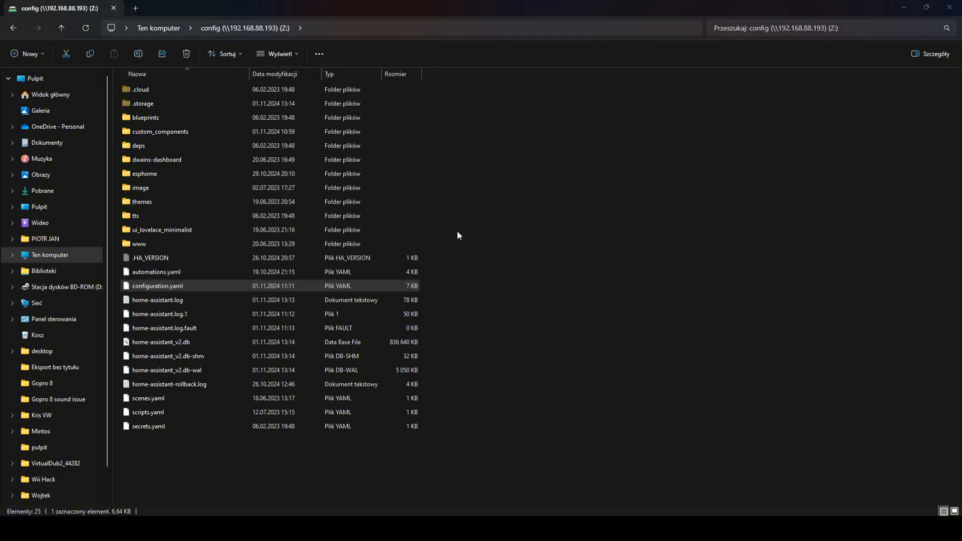
{"action": "double_click", "coordinate": [157, 286]}
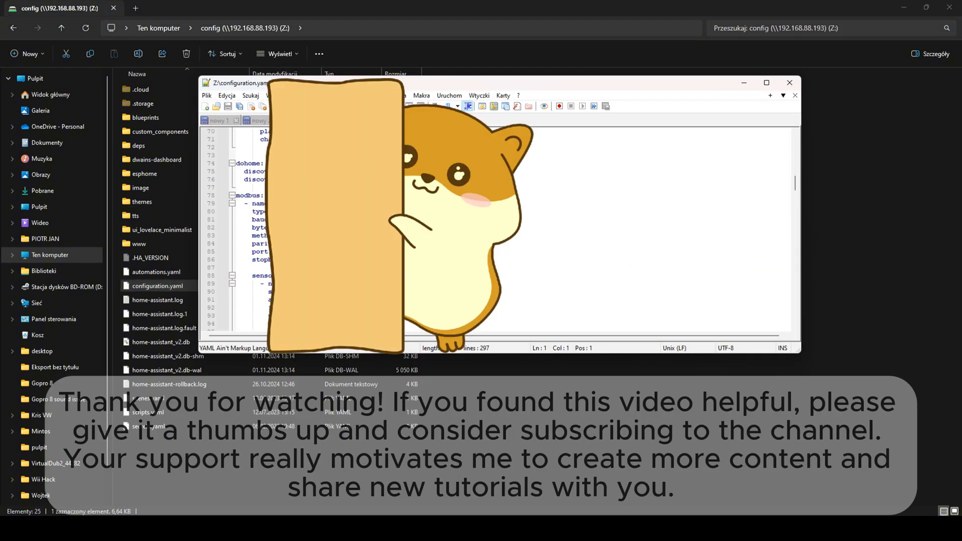
Close the configuration.yaml editor and go back to the This PC drive overview
{"action": "left_click", "coordinate": [790, 82]}
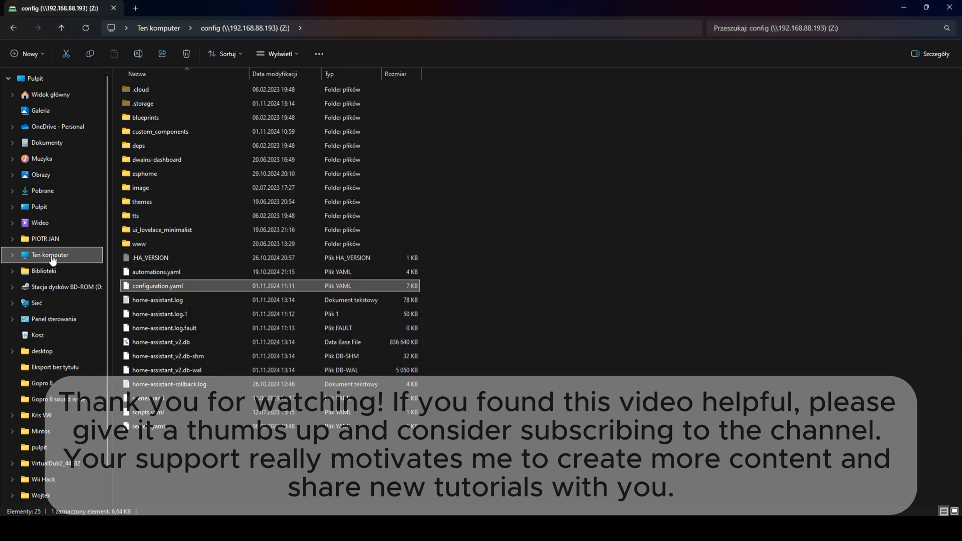
{"action": "left_click", "coordinate": [49, 254]}
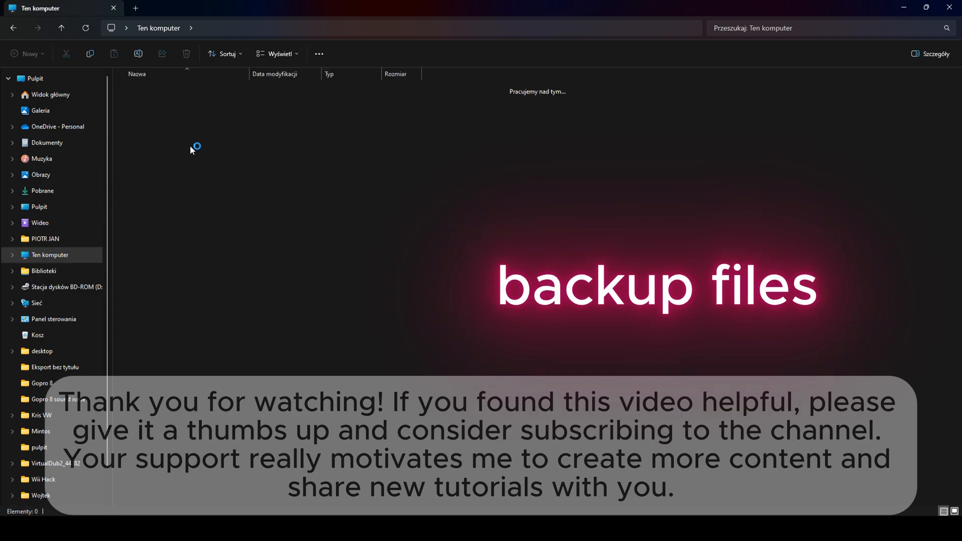